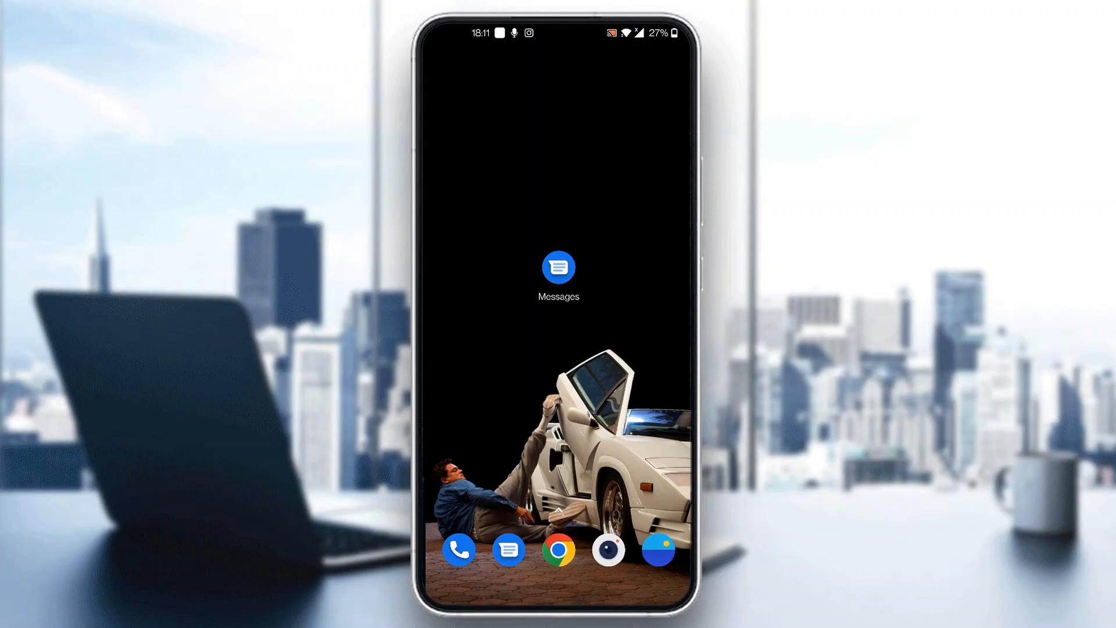
Launch the Messages app from the home screen to show the conversation list
left_click(558, 277)
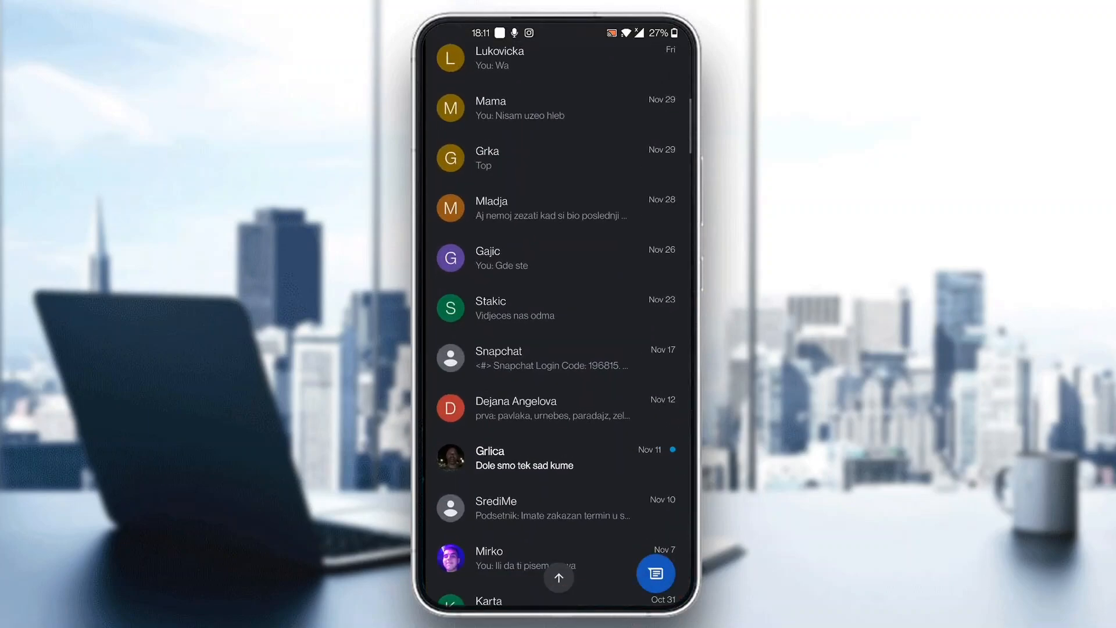